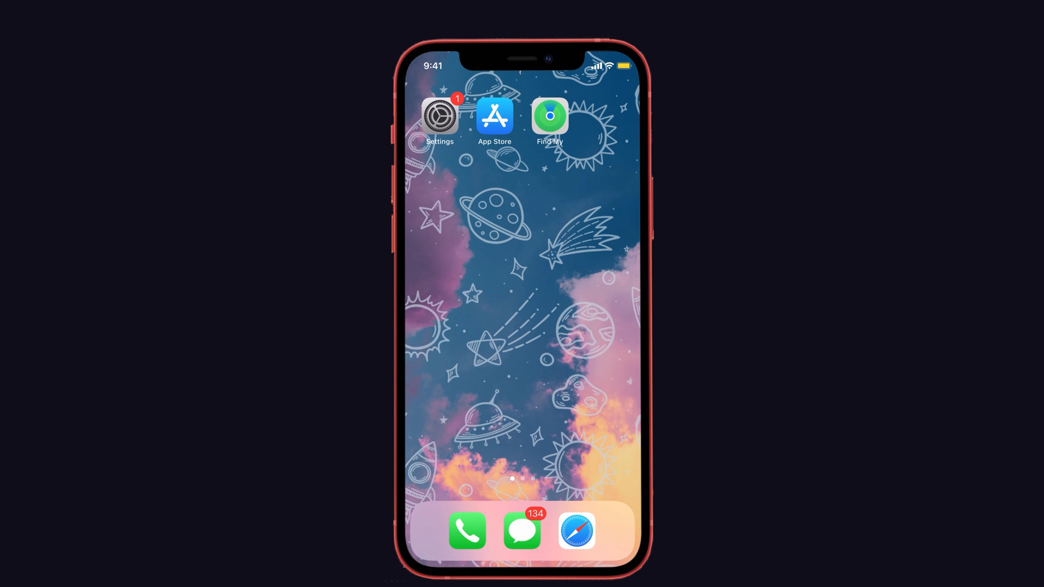
Step: Reach the General > iPhone Storage app list showing WhatsApp at 262.1 MB
left_click(440, 115)
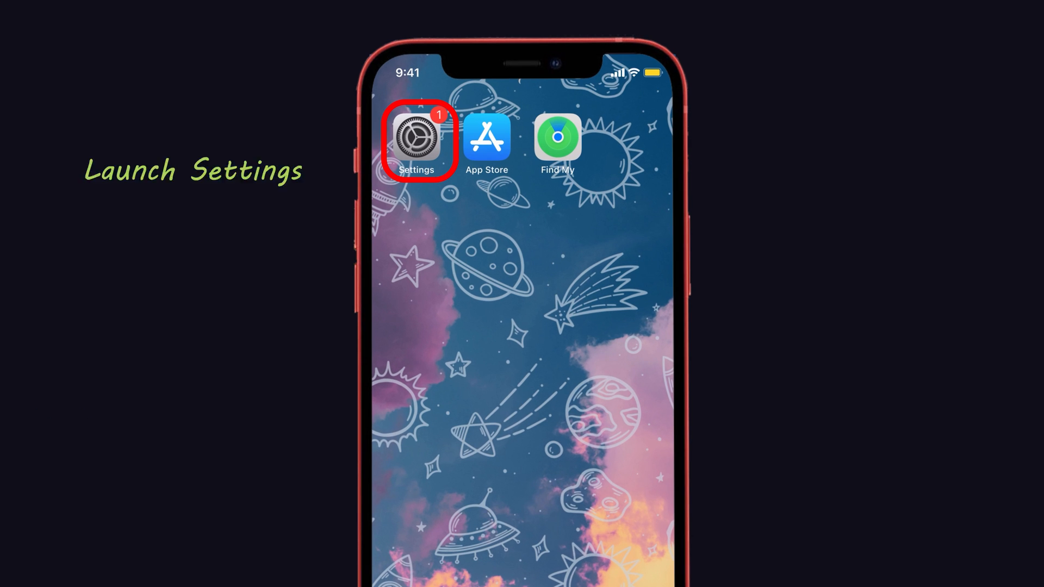
left_click(416, 132)
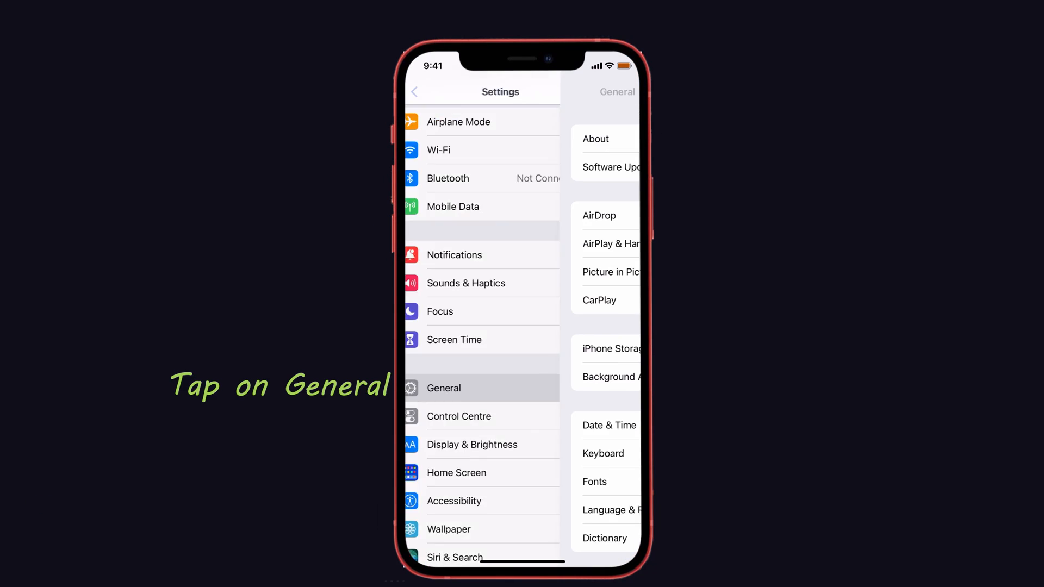
left_click(444, 388)
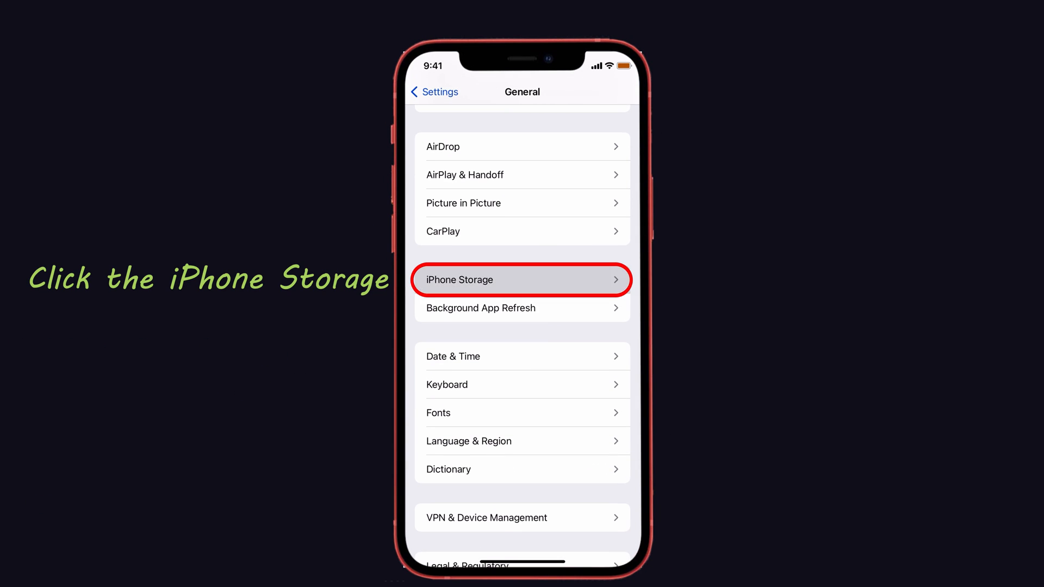
left_click(520, 279)
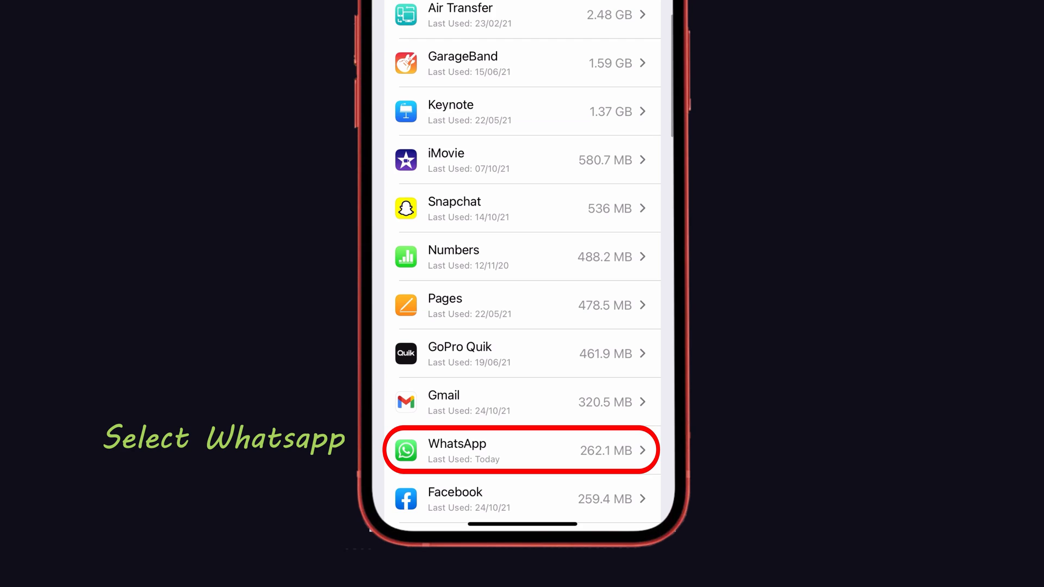
Step: Offload WhatsApp from its storage page, keeping its documents and data
left_click(521, 451)
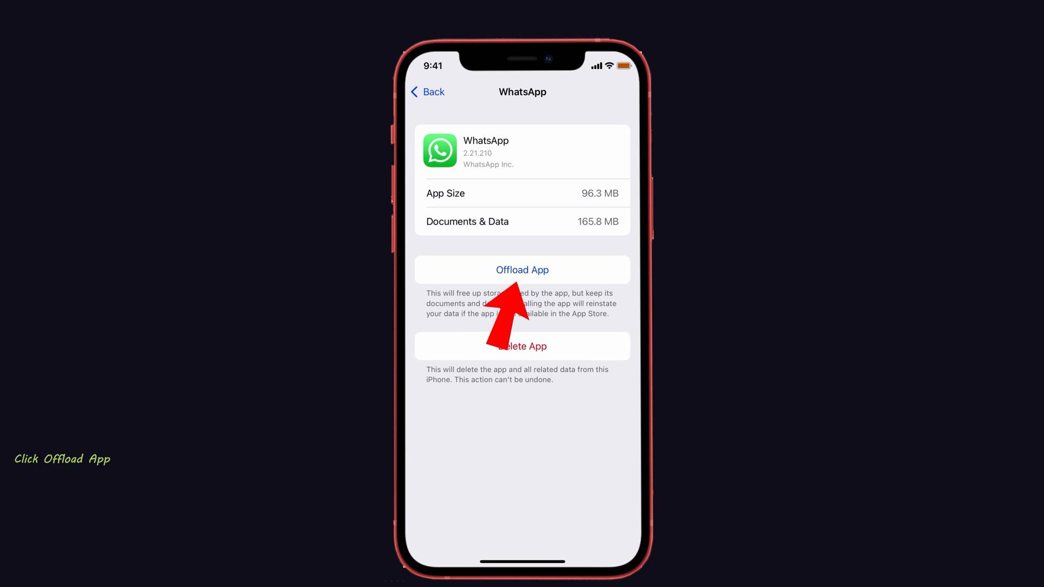
left_click(522, 269)
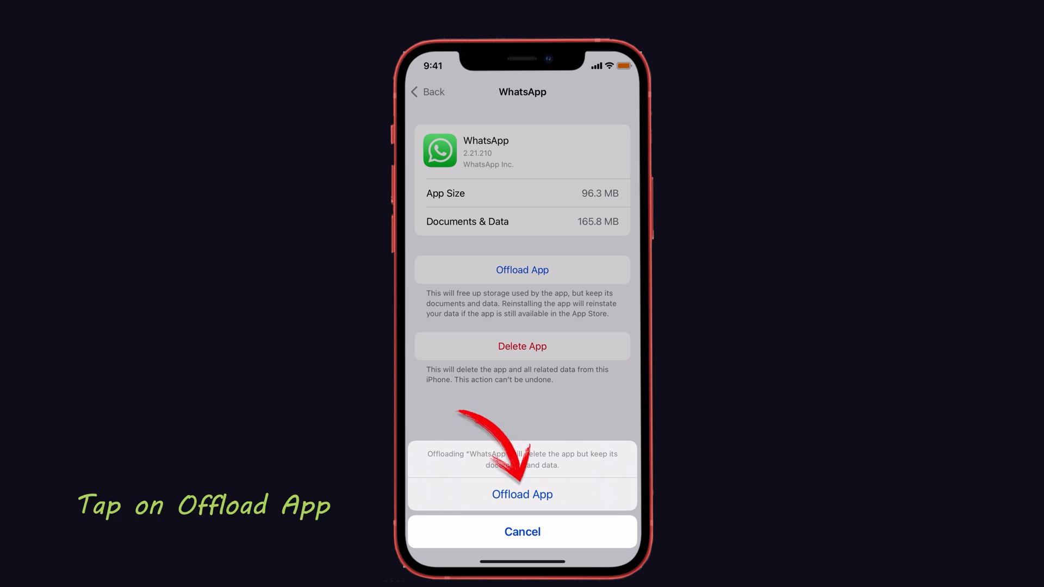
left_click(522, 494)
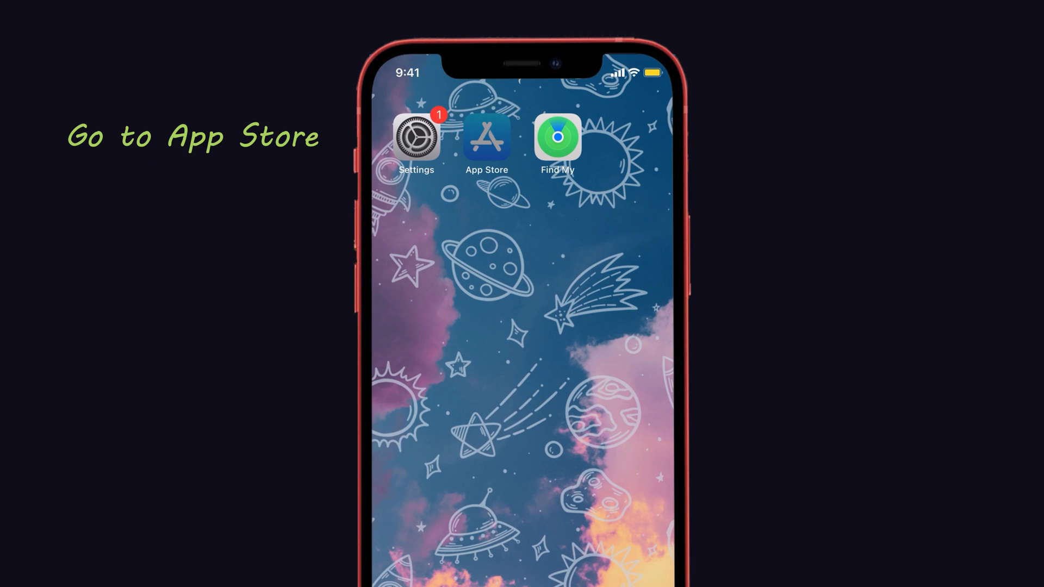
left_click(487, 138)
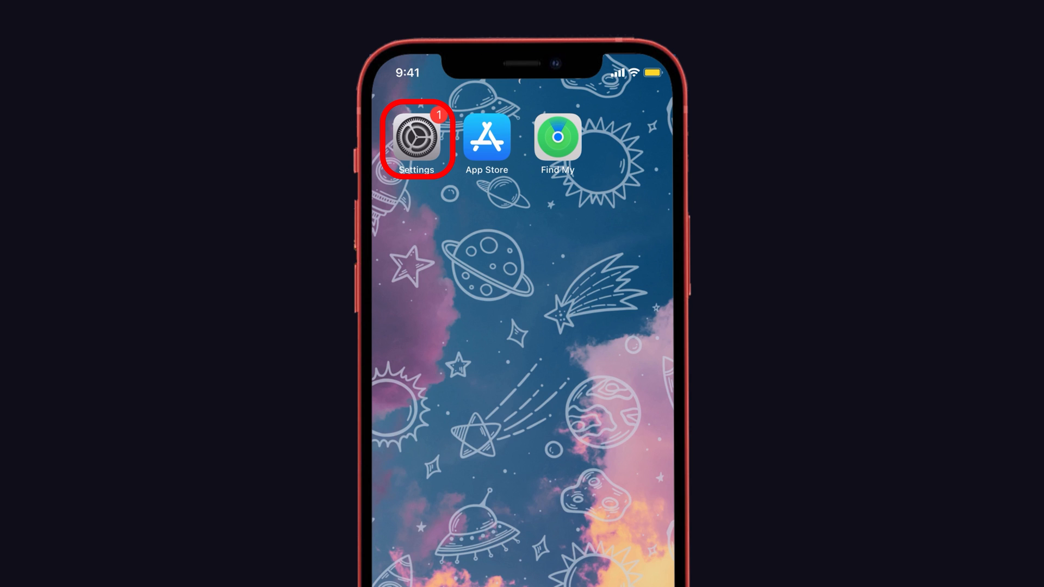
Step: Return to Settings > General and reach the Reset options at the bottom
left_click(416, 138)
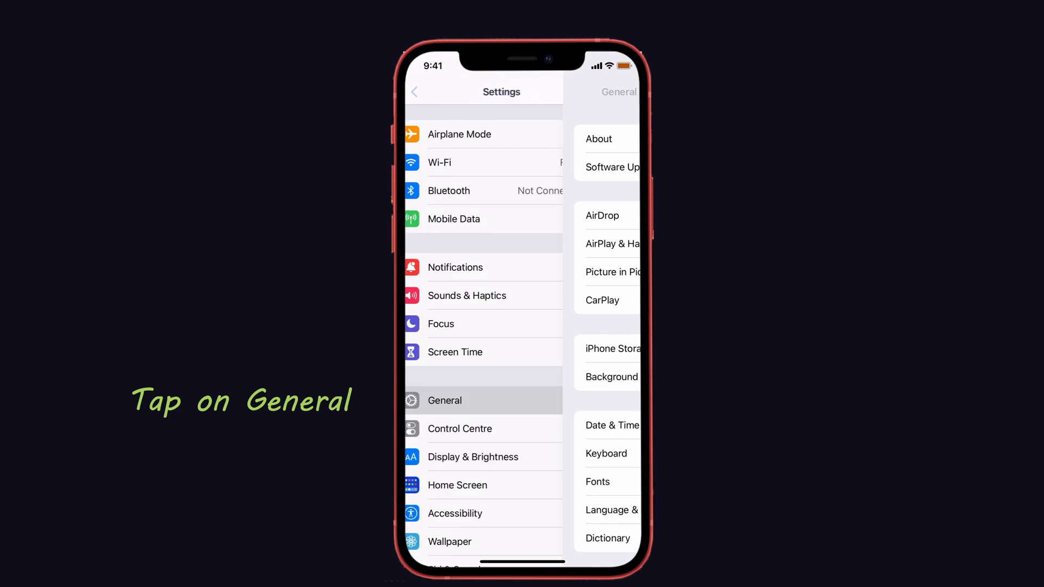
left_click(444, 400)
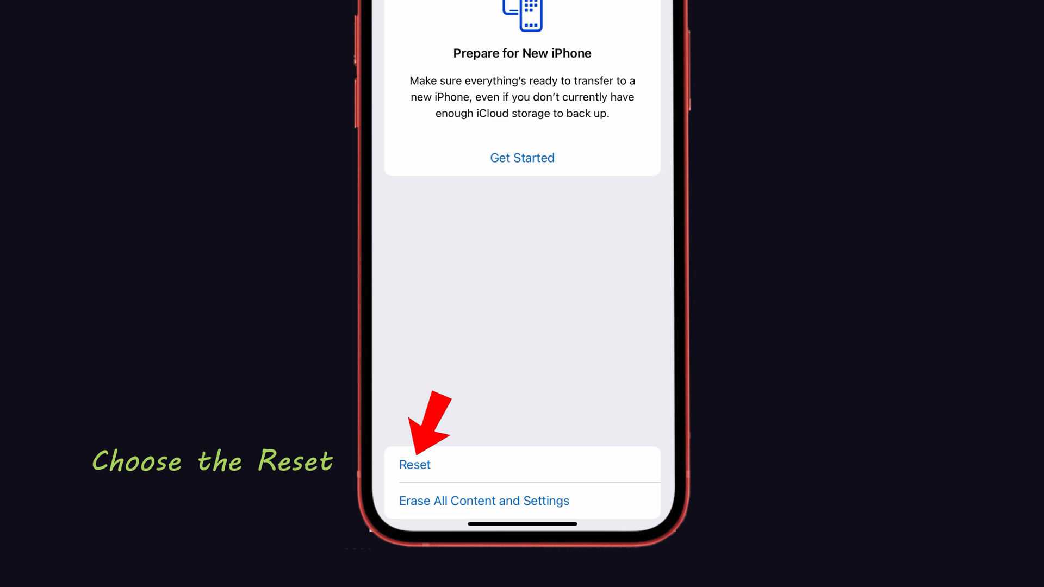
Step: Choose Reset Network Settings from the Reset choices and confirm it
left_click(414, 464)
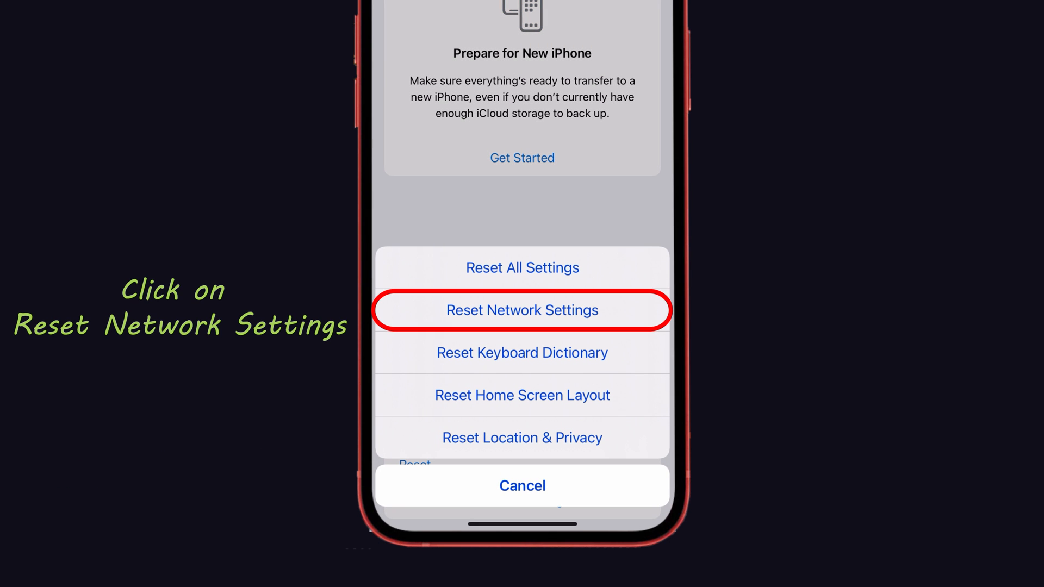
left_click(521, 310)
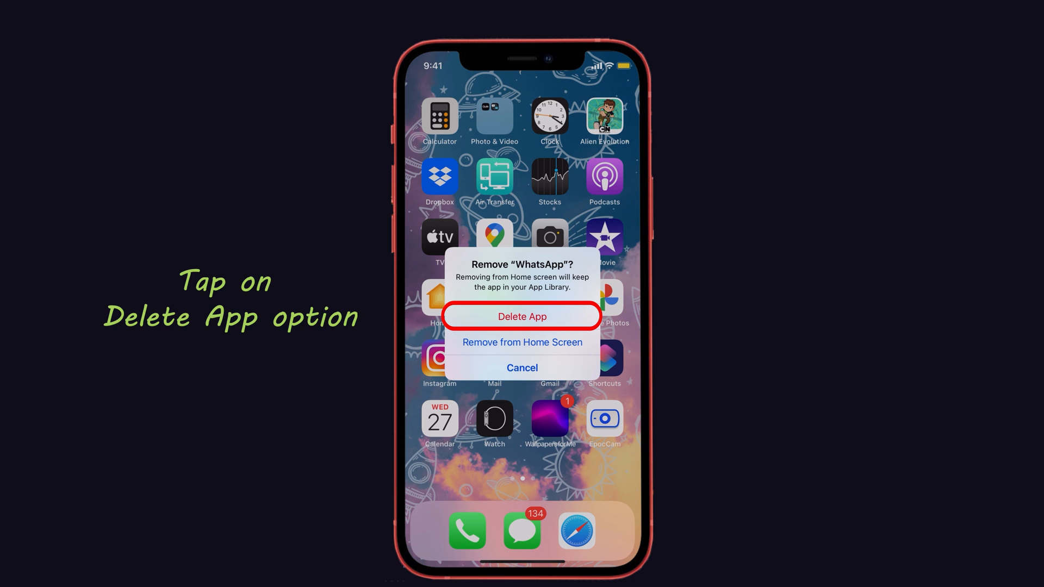
Step: Choose Delete App in the Remove "WhatsApp"? prompt on the home screen
left_click(522, 316)
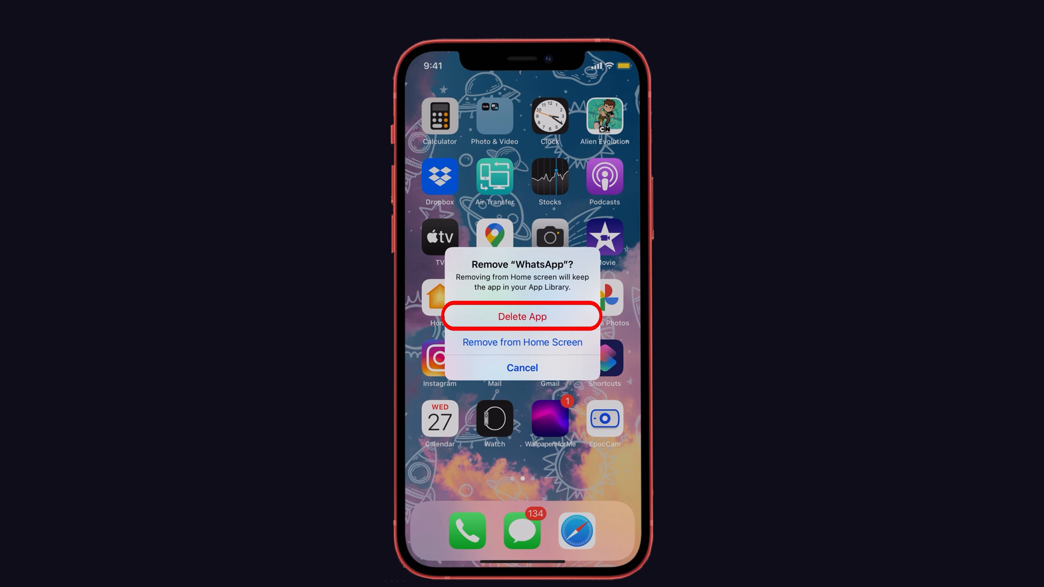